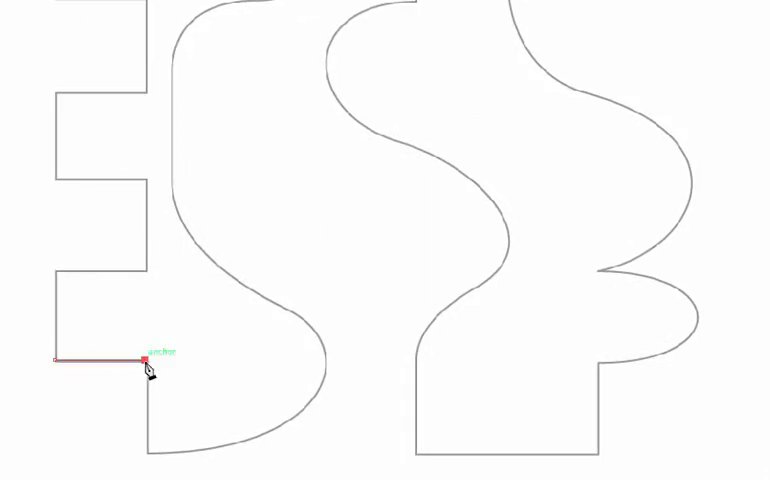
Place corner anchors along the stepped bottom-left edge of the E letterform
{"action": "left_click", "coordinate": [144, 448]}
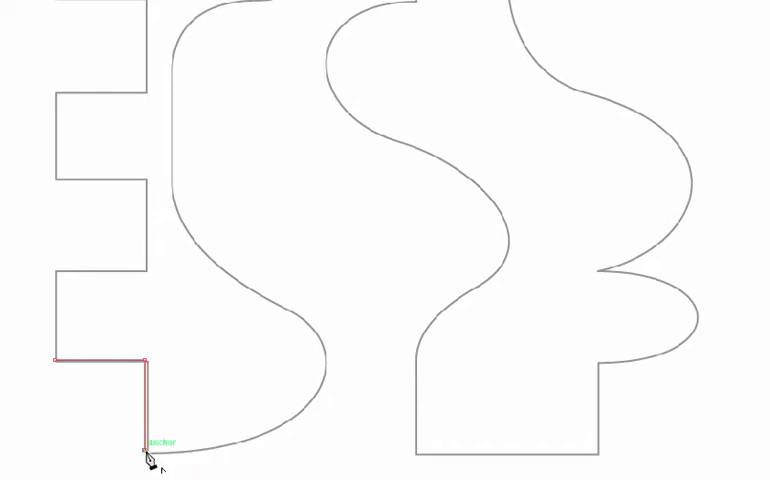
{"action": "left_click", "coordinate": [248, 460]}
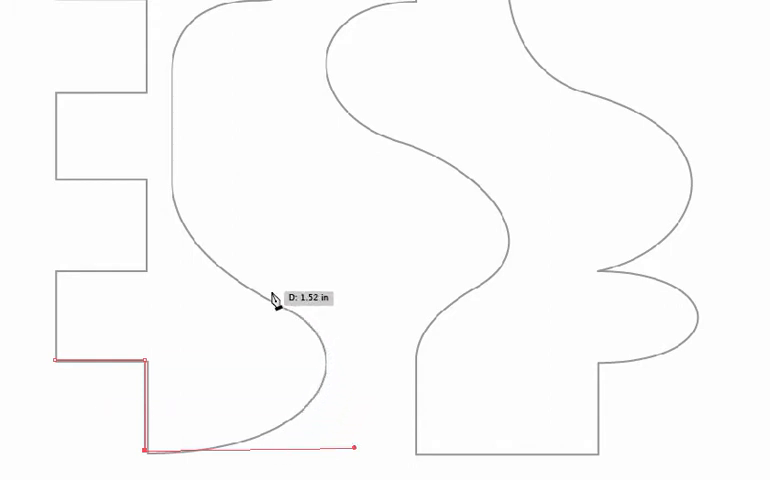
{"action": "mouse_move", "coordinate": [198, 258]}
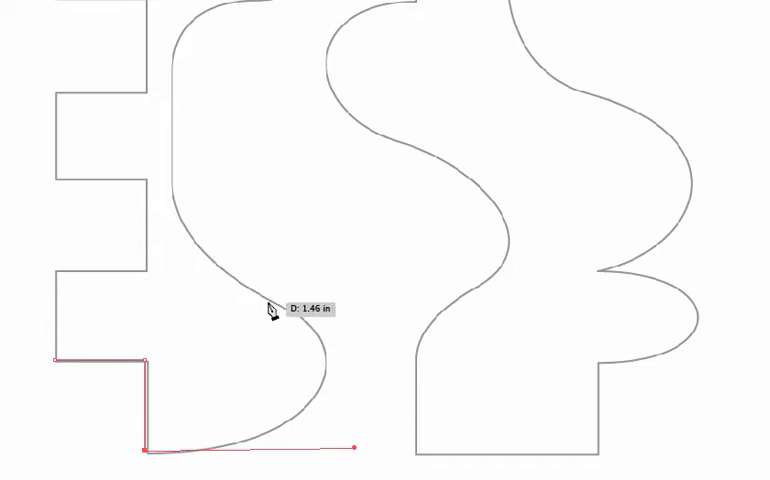
{"action": "mouse_move", "coordinate": [256, 304]}
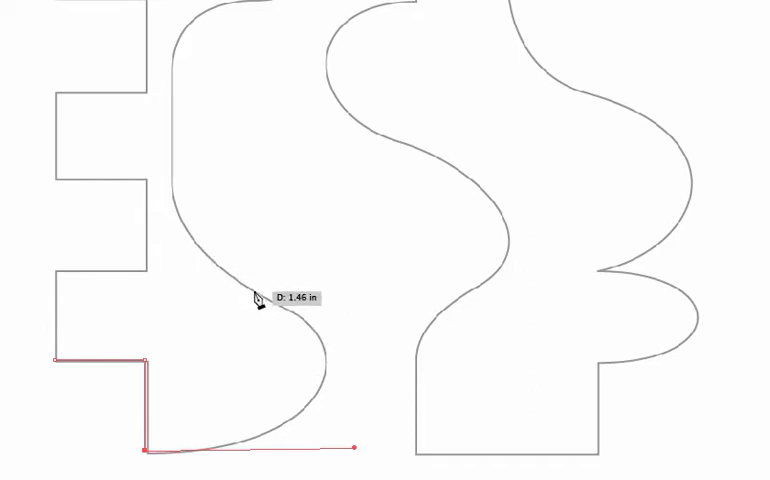
{"action": "mouse_move", "coordinate": [262, 308]}
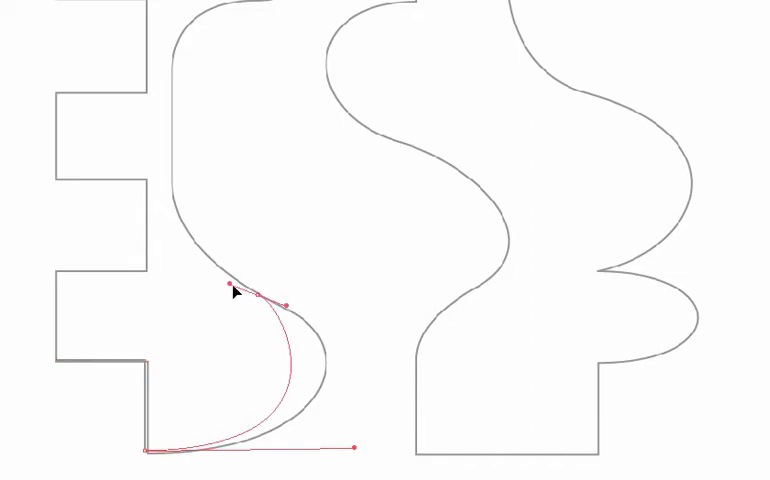
Bend the path around the rounded lower lobe of the S-shaped form
{"action": "left_click_drag", "start_coordinate": [236, 296], "coordinate": [144, 264]}
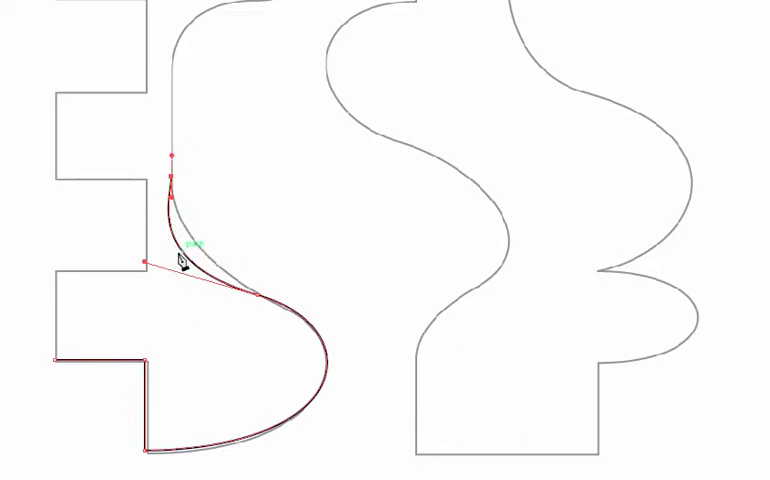
{"action": "mouse_move", "coordinate": [188, 108]}
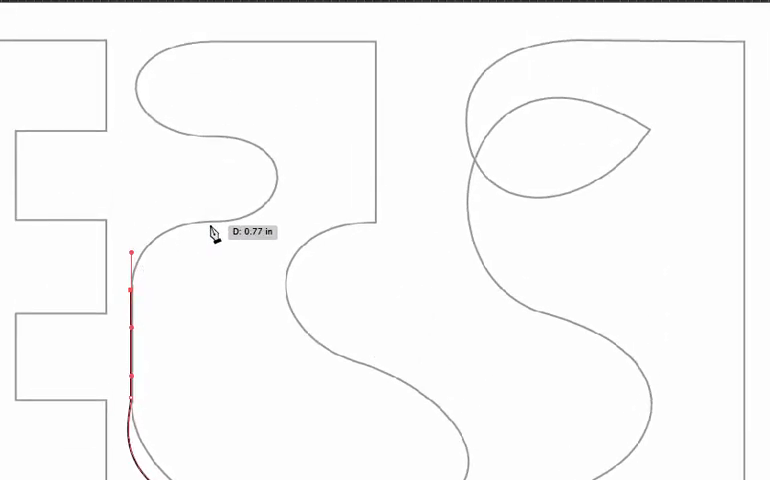
{"action": "mouse_move", "coordinate": [280, 190]}
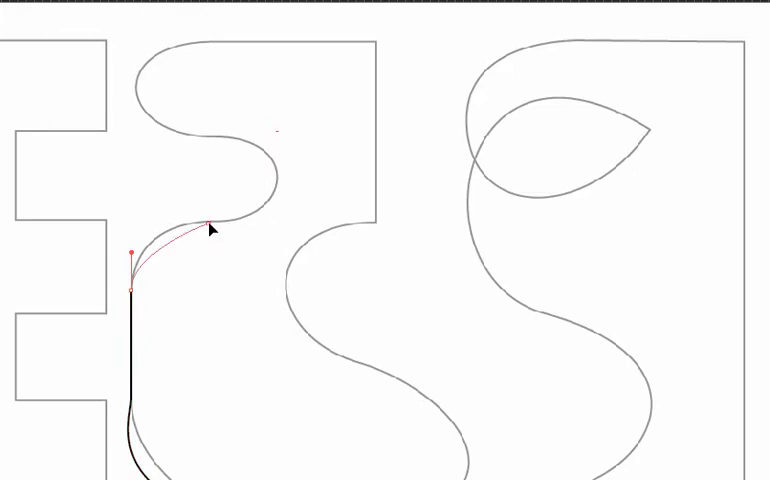
Curve the path up the left side into the shape's upper bump
{"action": "left_click_drag", "start_coordinate": [210, 222], "coordinate": [270, 228]}
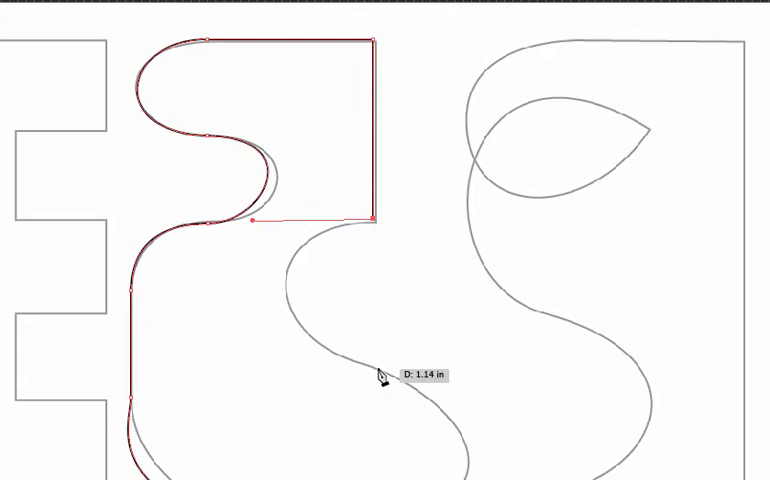
{"action": "mouse_move", "coordinate": [372, 376]}
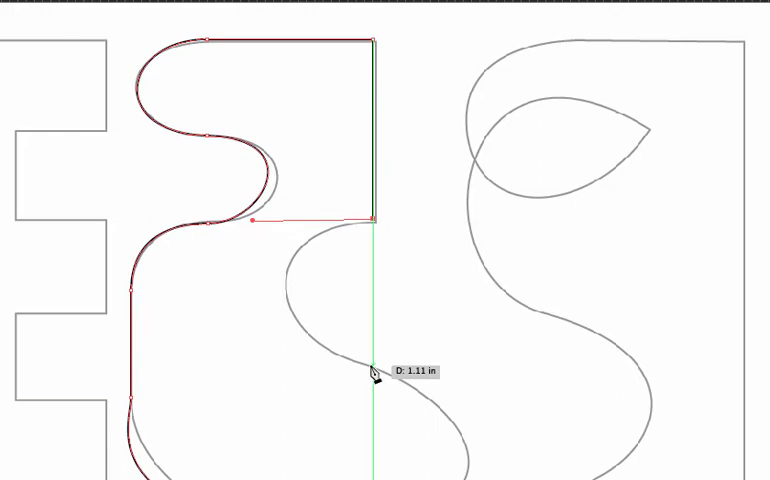
{"action": "mouse_move", "coordinate": [344, 324]}
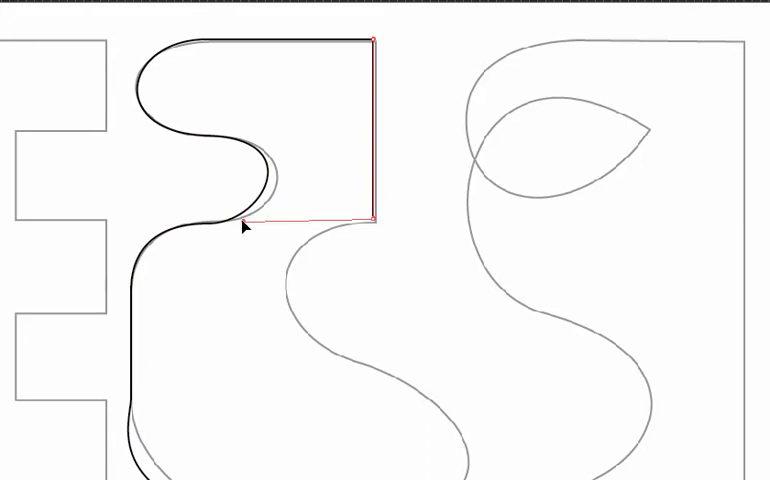
Add anchors along the curvy outline, including a curved anchor at the notch corner
{"action": "left_click", "coordinate": [246, 222]}
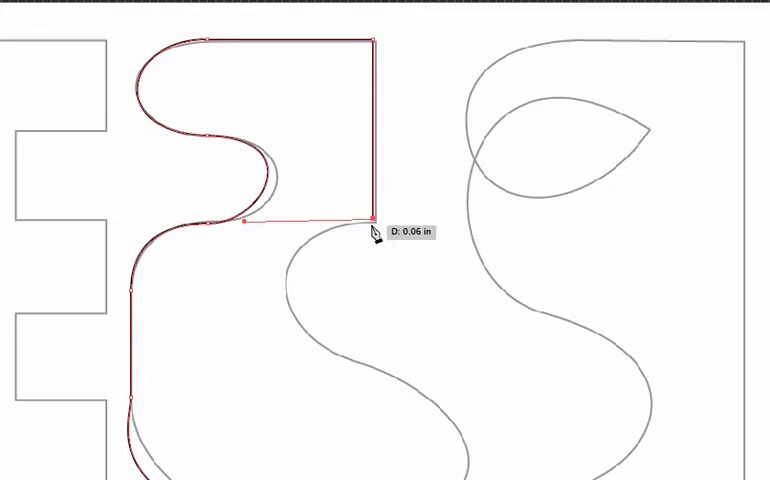
{"action": "left_click_drag", "start_coordinate": [370, 230], "coordinate": [356, 360]}
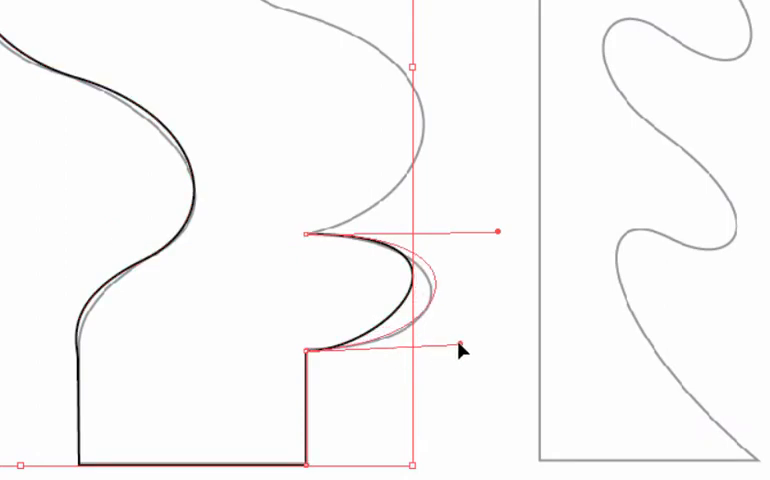
Drag the notch anchor handles so the C-shaped curve sits tightly on the template line
{"action": "left_click_drag", "start_coordinate": [456, 344], "coordinate": [480, 364]}
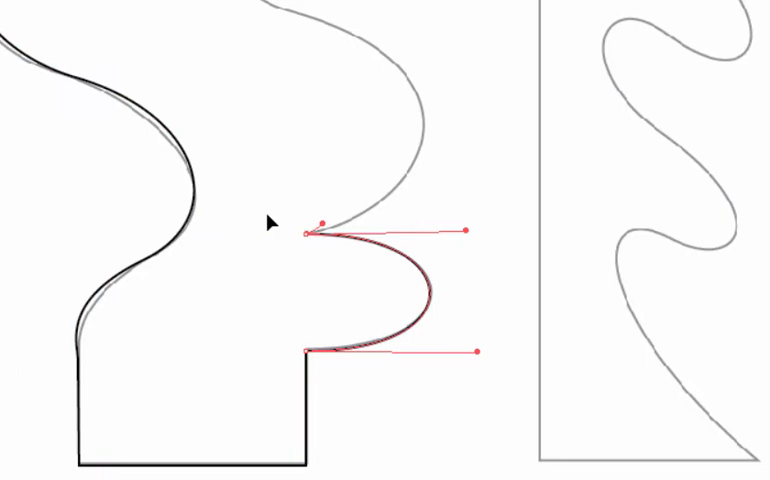
{"action": "left_click_drag", "start_coordinate": [468, 228], "coordinate": [470, 210]}
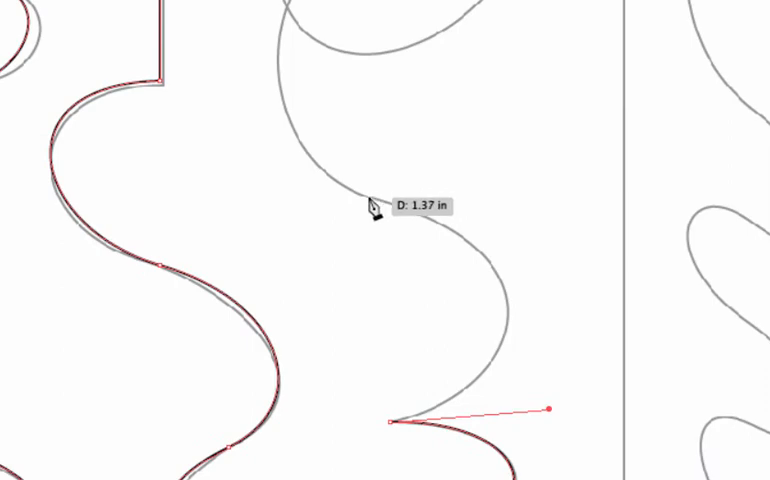
{"action": "mouse_move", "coordinate": [400, 444]}
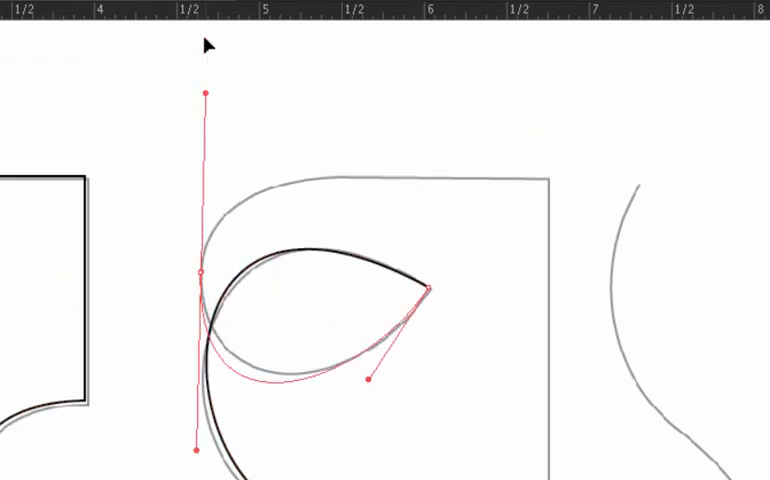
Shape the curve of the leaf-shaped loop at the top of the third shape
{"action": "left_click_drag", "start_coordinate": [204, 96], "coordinate": [204, 126]}
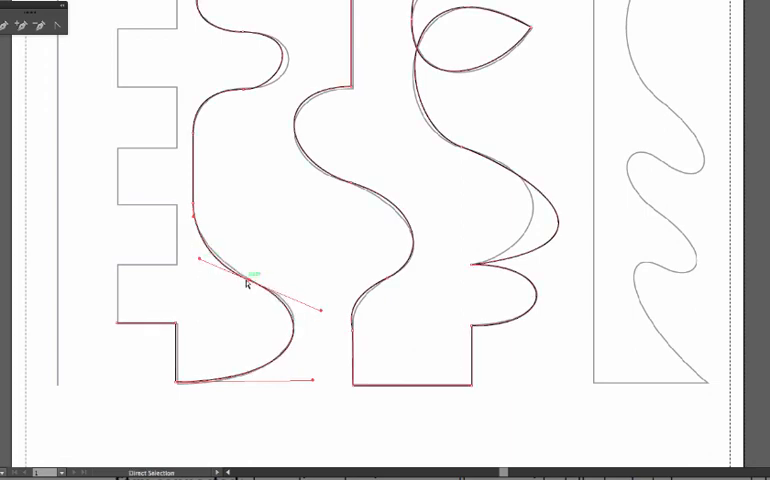
Nudge the middle shape's lower and upper curves closer to their template lines
{"action": "left_click_drag", "start_coordinate": [248, 280], "coordinate": [244, 284]}
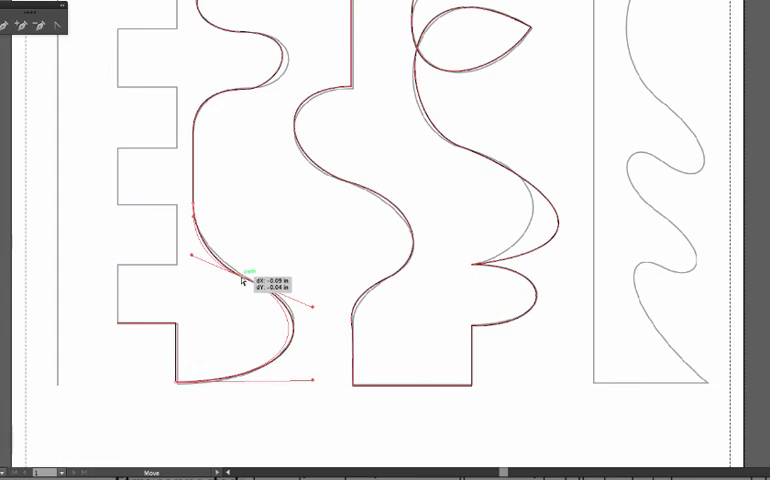
{"action": "left_click_drag", "start_coordinate": [244, 282], "coordinate": [324, 310]}
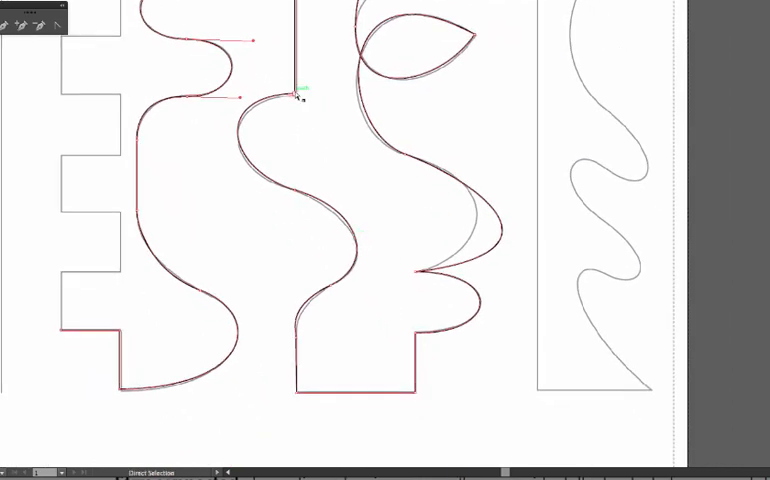
{"action": "left_click_drag", "start_coordinate": [238, 96], "coordinate": [310, 88]}
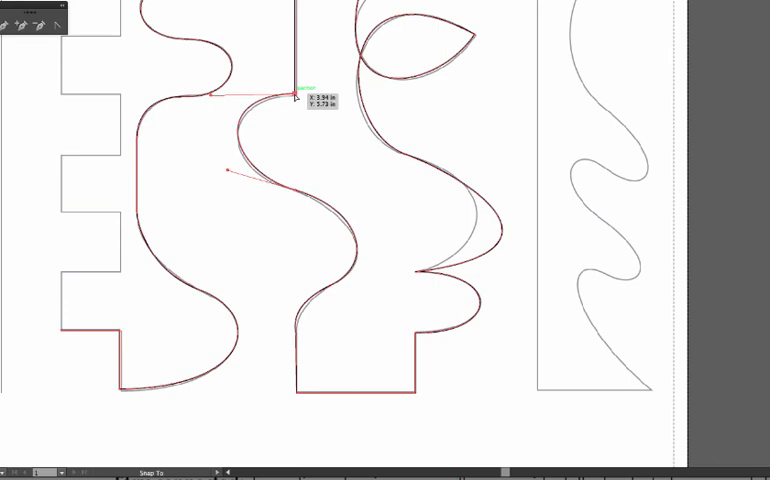